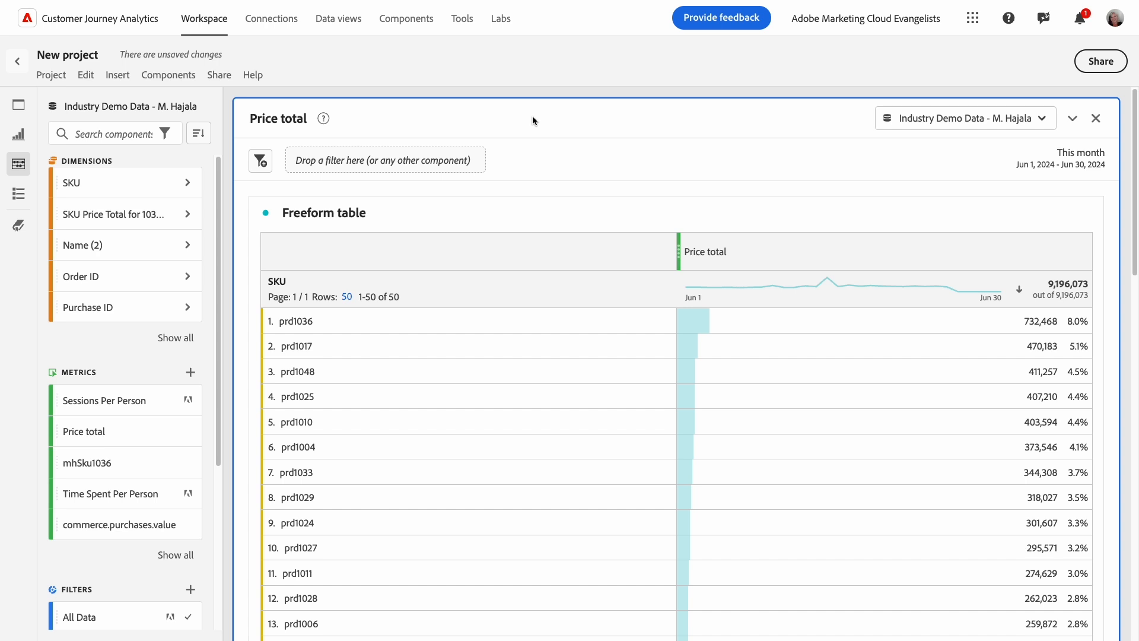
mouse_move(363, 42)
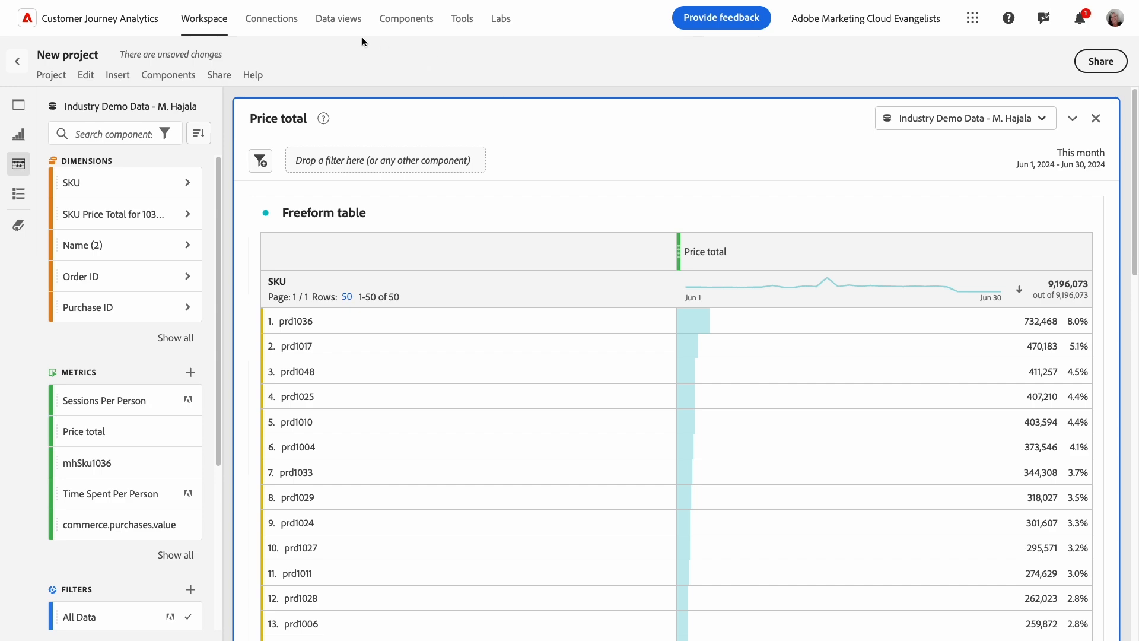
- Go from the Workspace project to the Industry Demo Data view's Components list
left_click(337, 18)
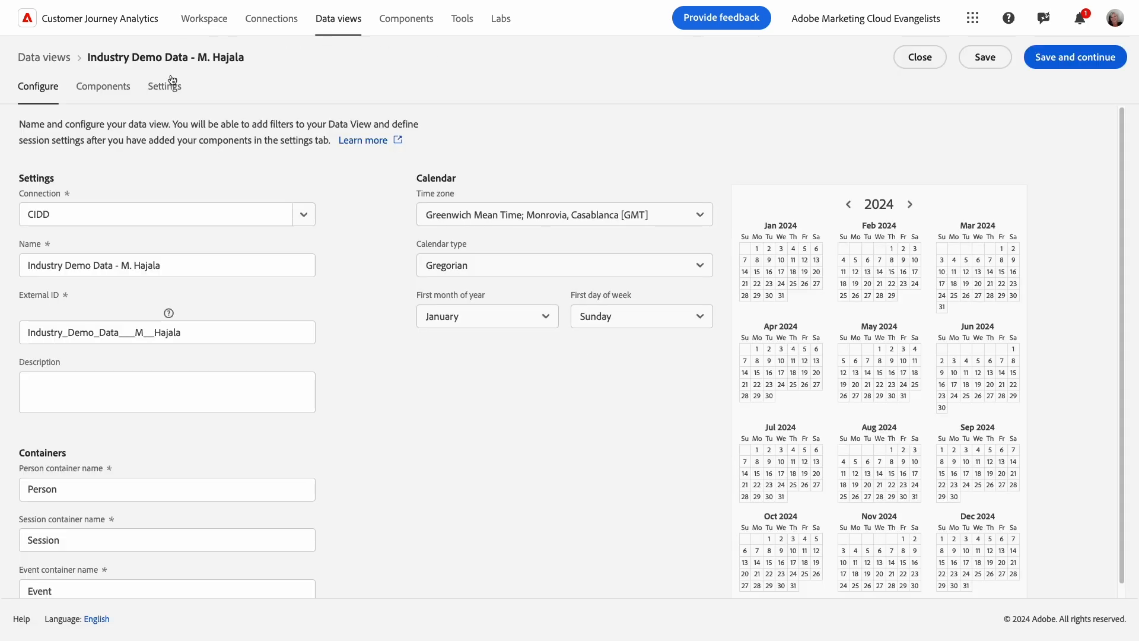
left_click(102, 85)
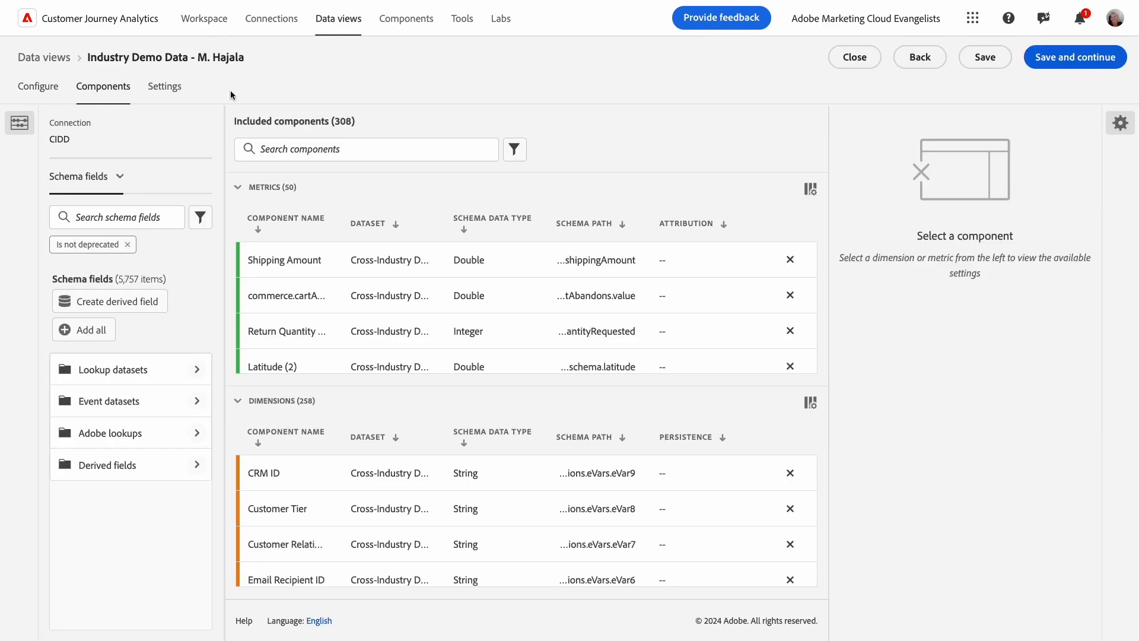
mouse_move(338, 18)
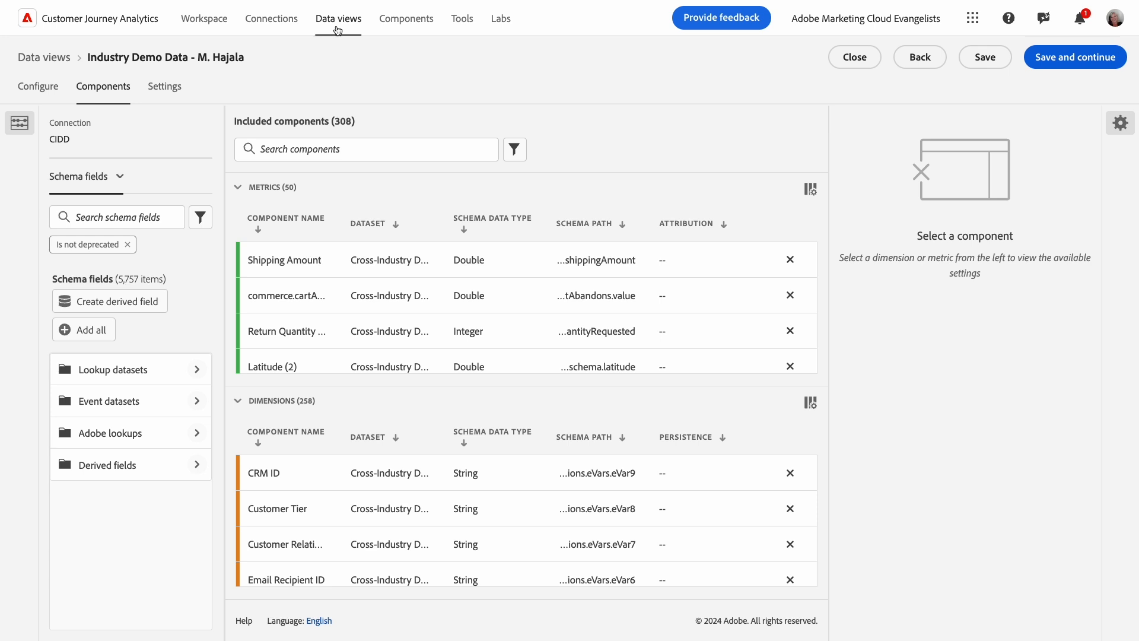
mouse_move(244, 89)
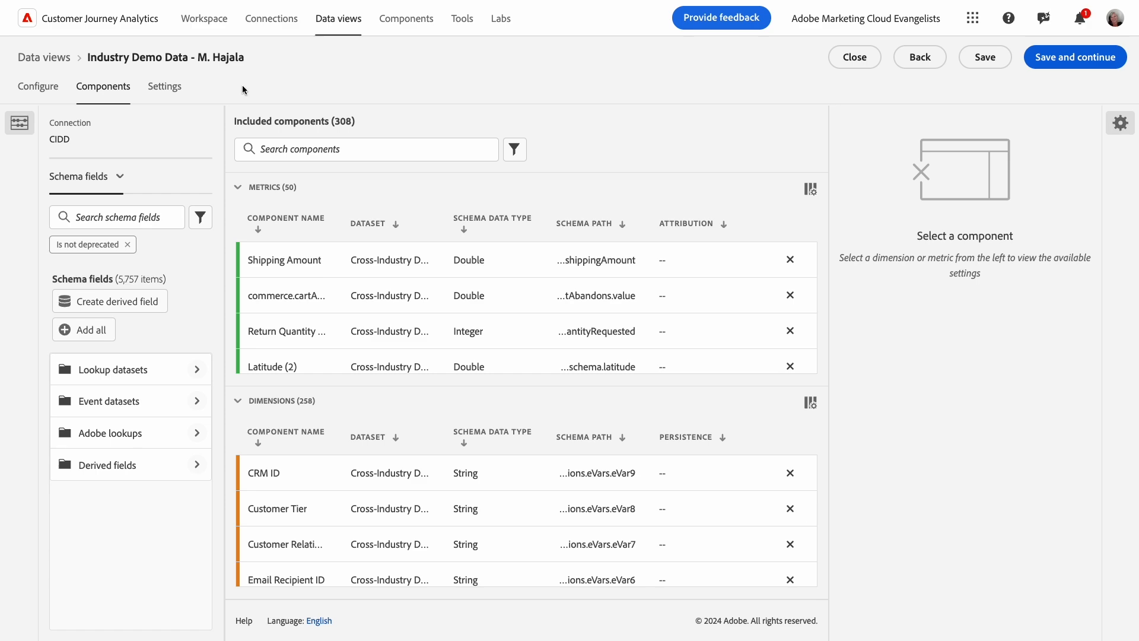
mouse_move(109, 300)
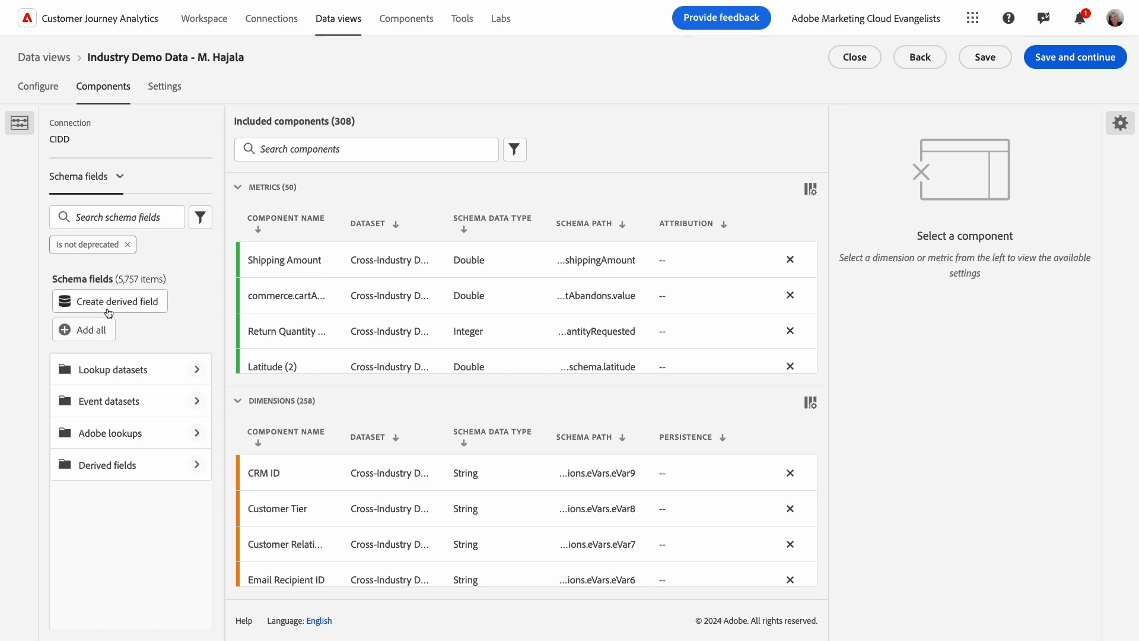
- Begin a new derived field with a Math rule and browse the event datasets' schema fields
left_click(110, 301)
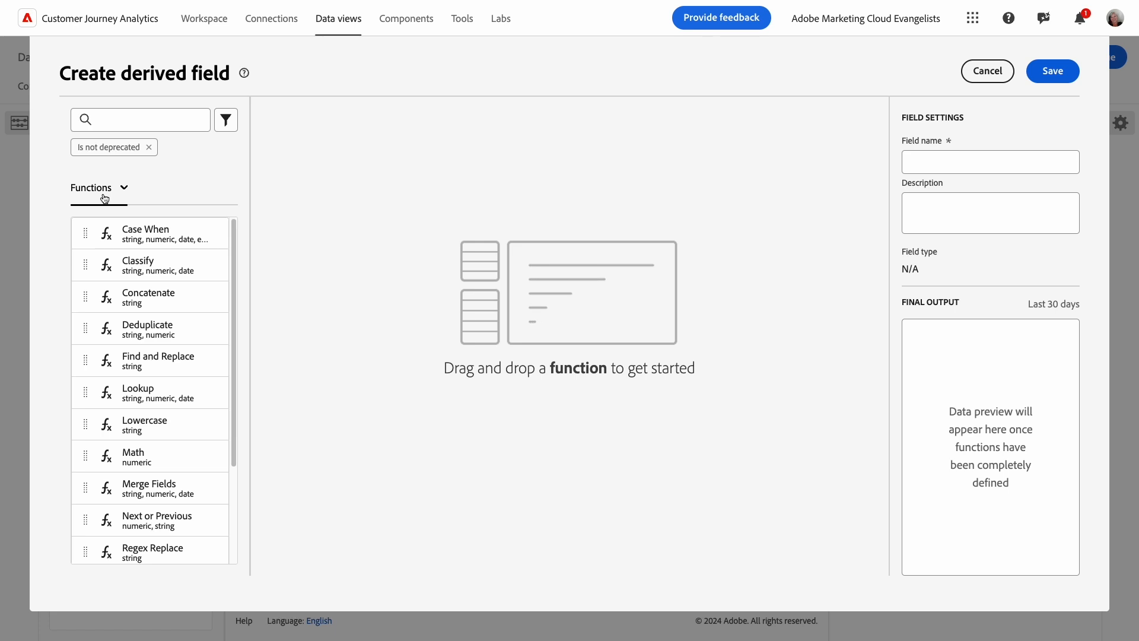
mouse_move(134, 463)
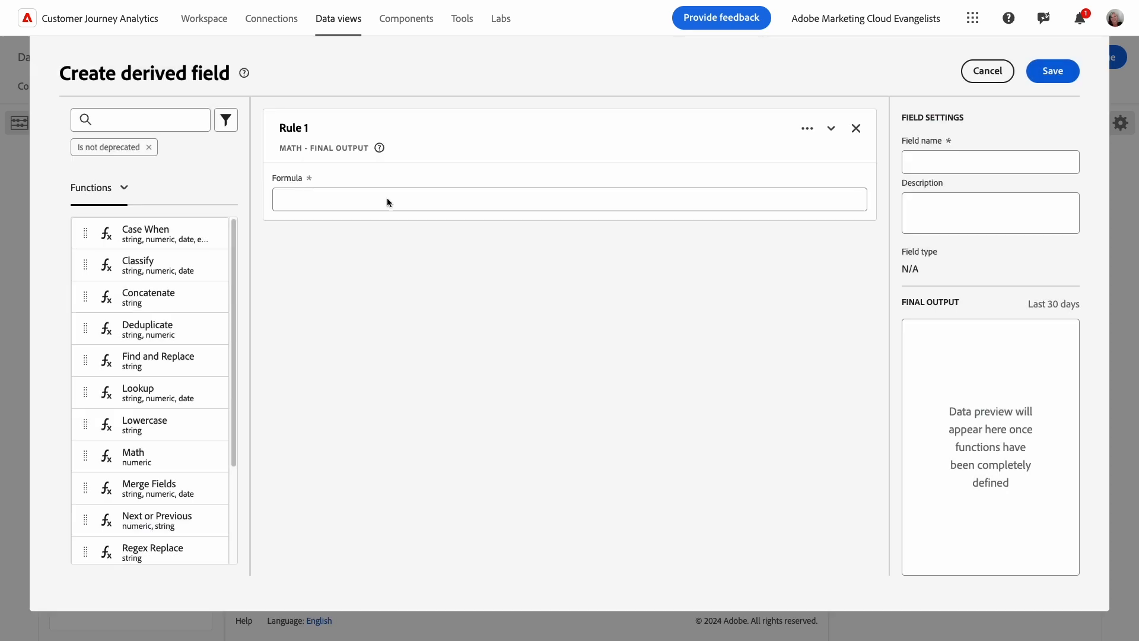
left_click(99, 188)
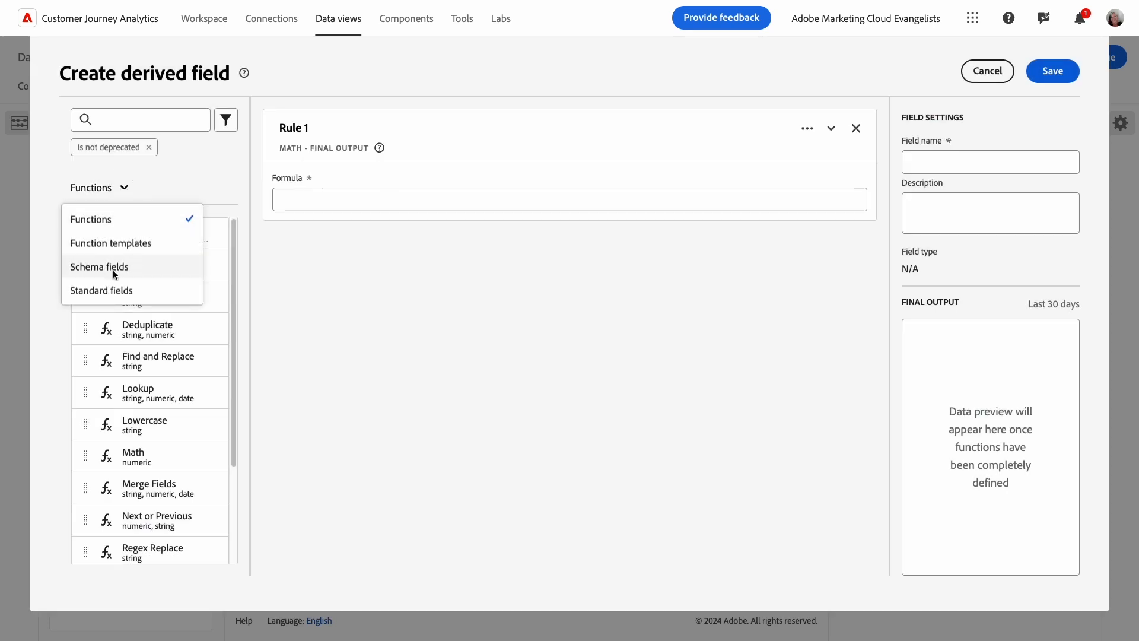
left_click(99, 267)
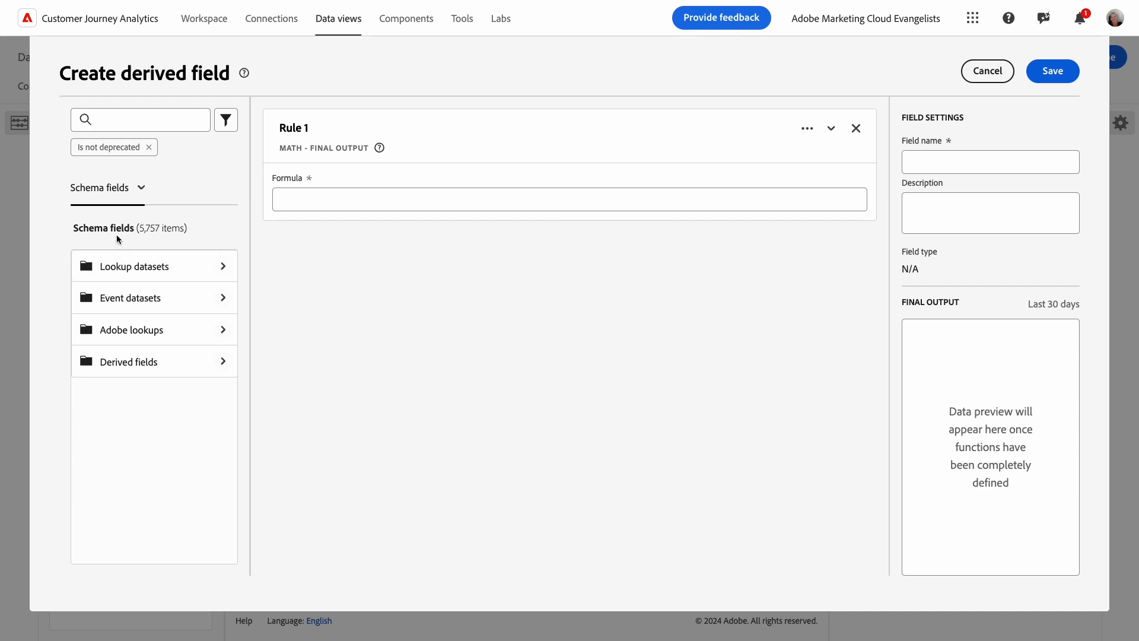
left_click(140, 119)
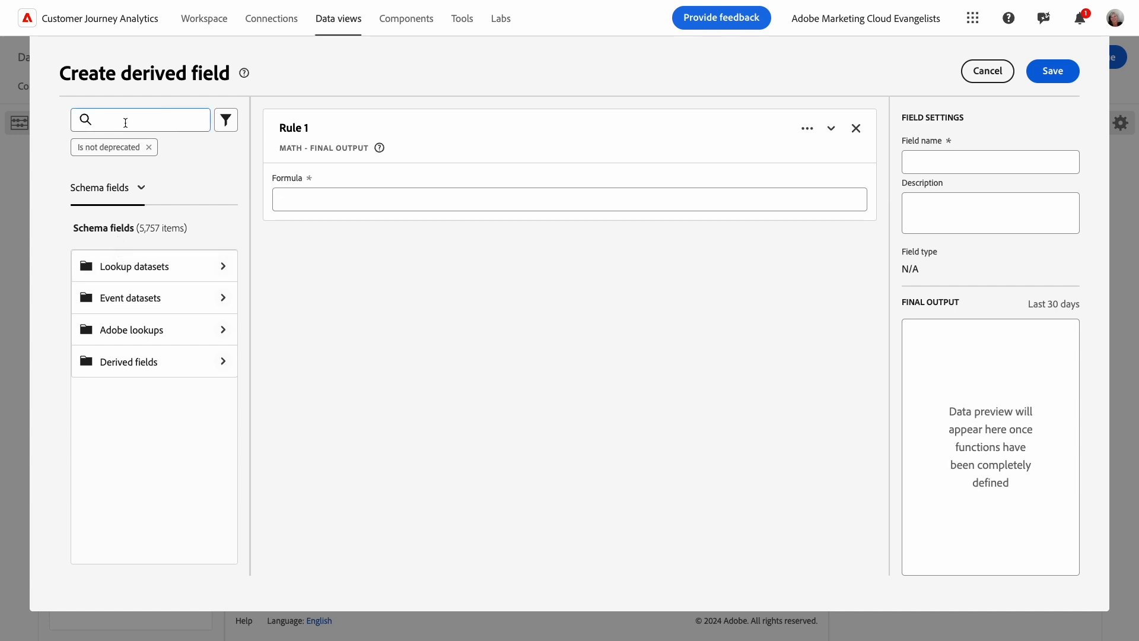
left_click(134, 297)
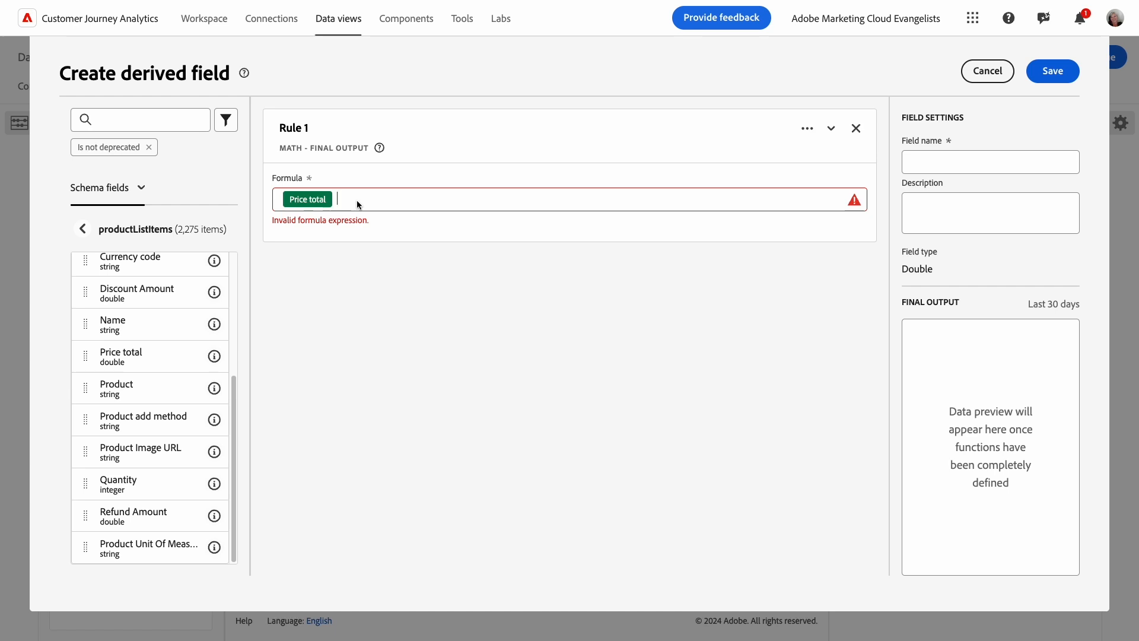
- Build the formula Price total - (Price total * .0625), fixing a mistyped operator
type("+")
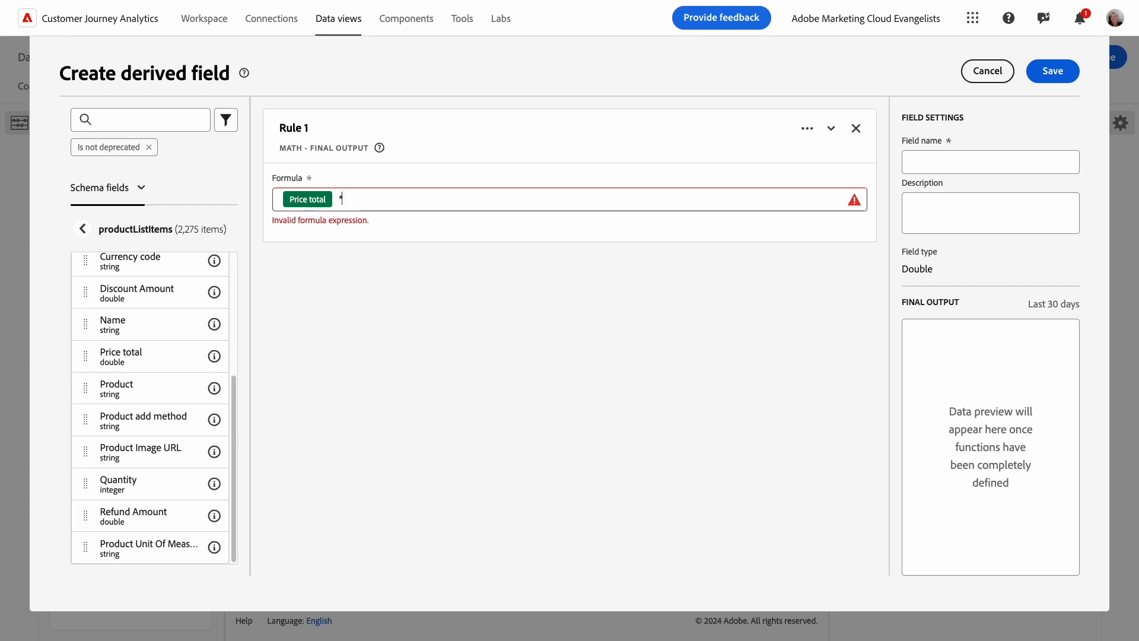
key("Backspace")
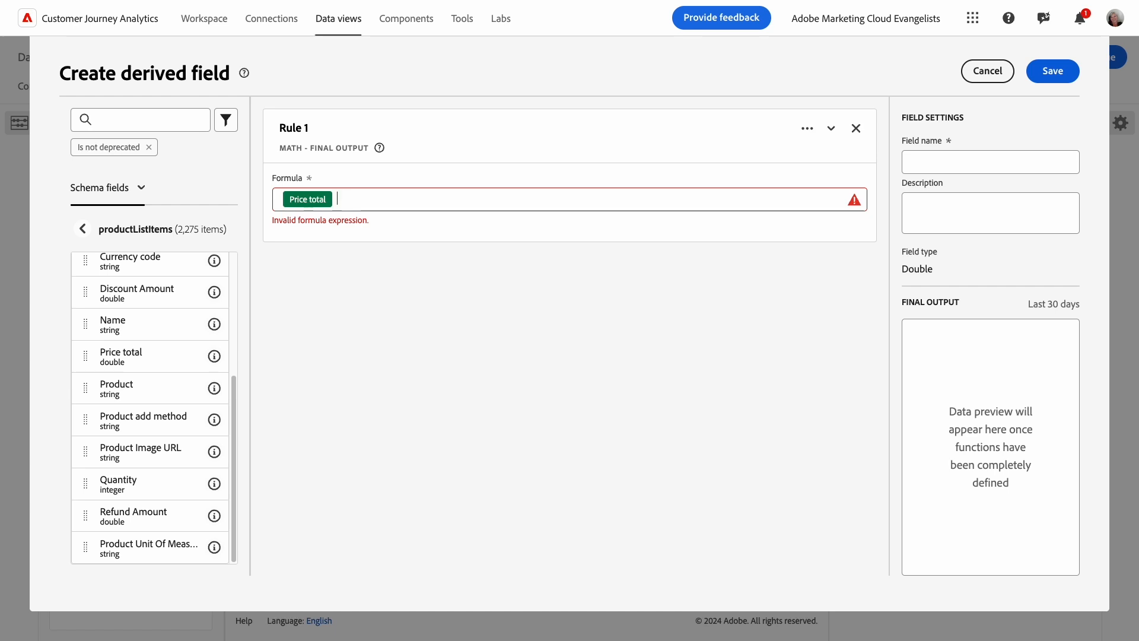
type("^")
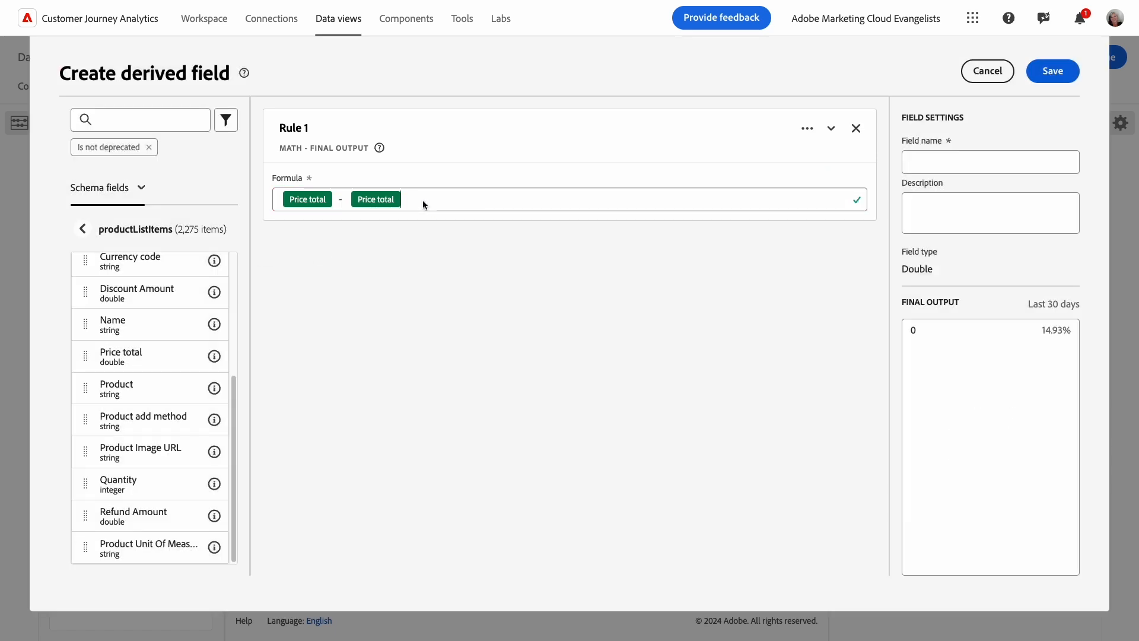
type("* .062")
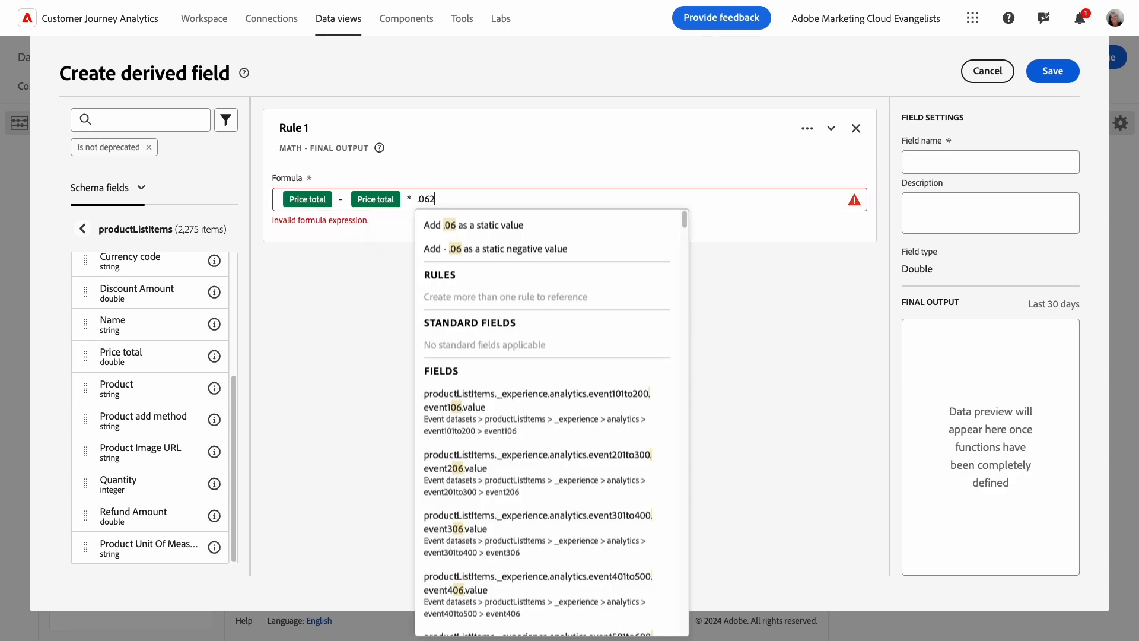
type("5 )")
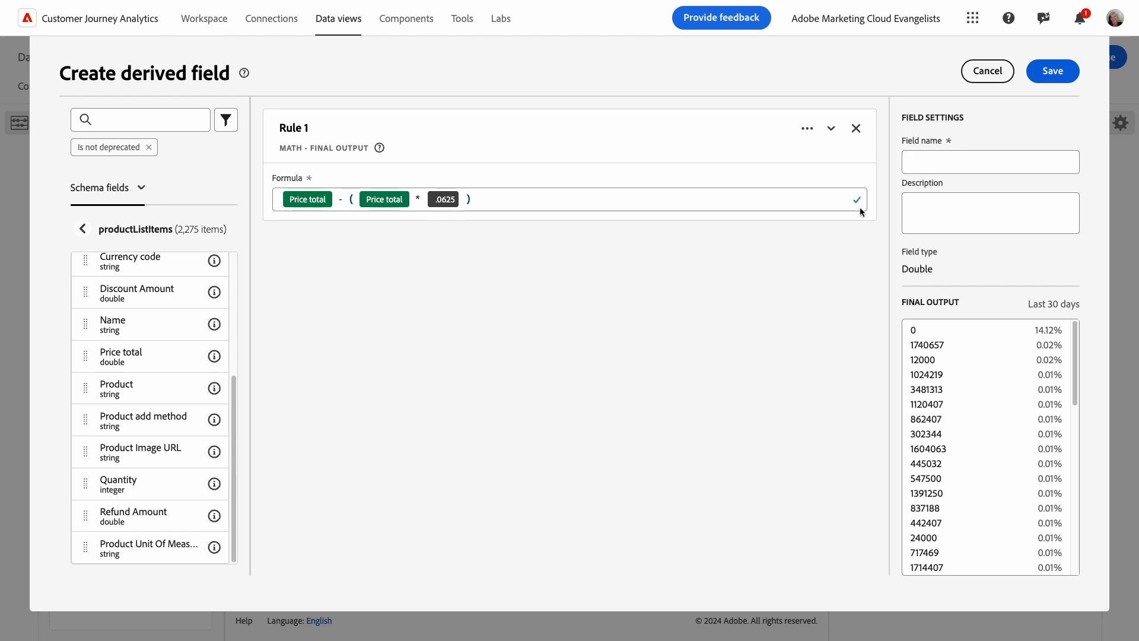
mouse_move(938, 313)
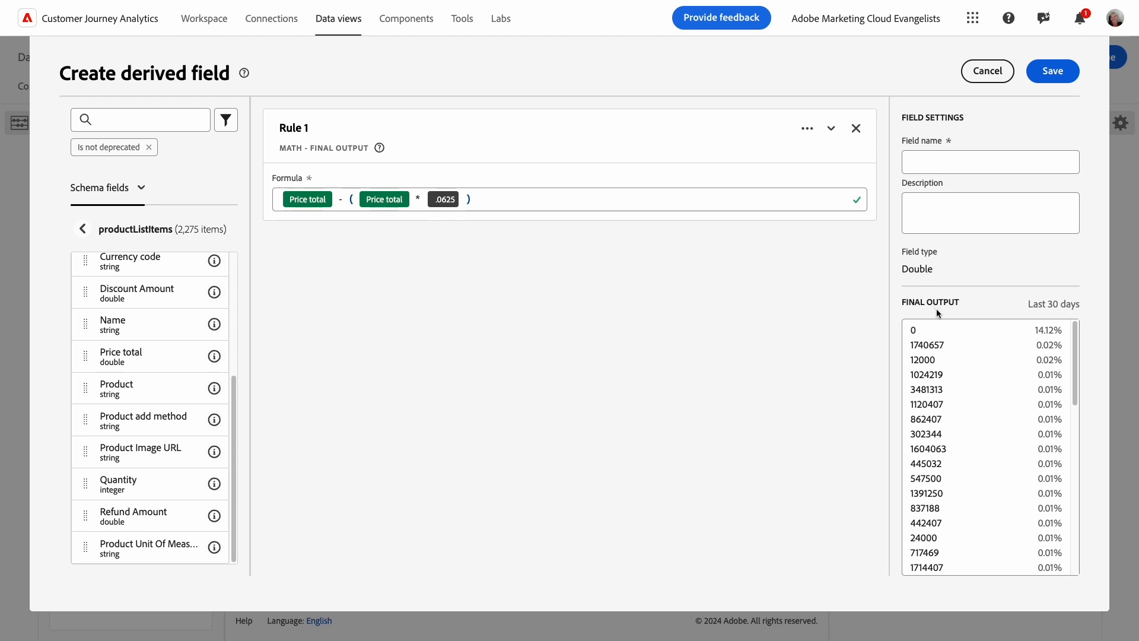
mouse_move(923, 280)
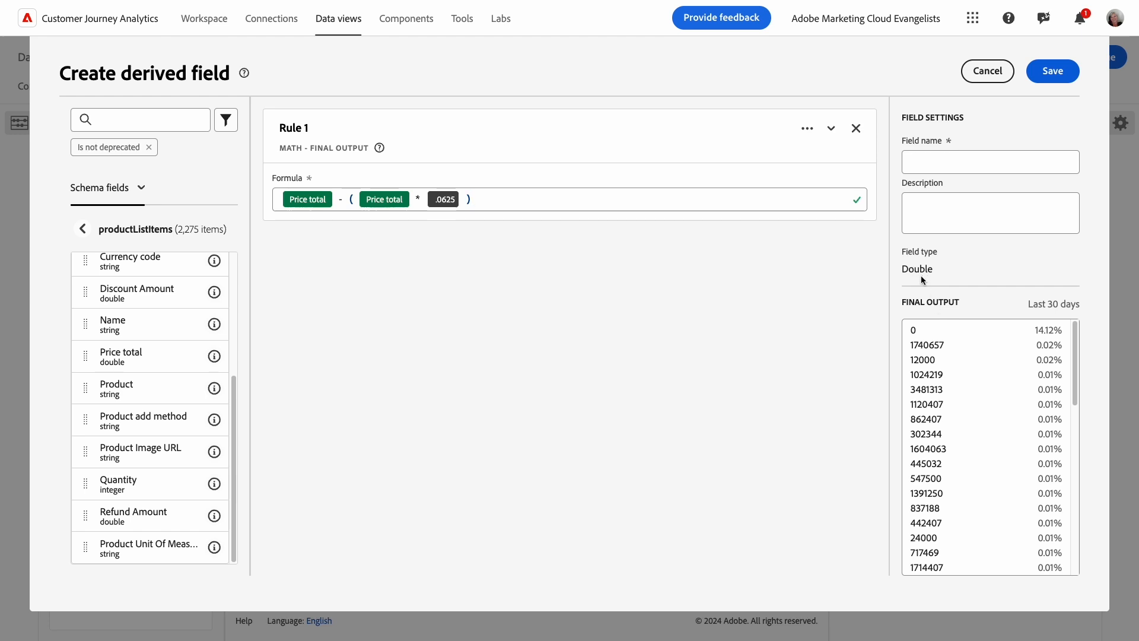
- Name and describe the field 'Adjusted Total Price' and save it
type("Adjusted Total Pric")
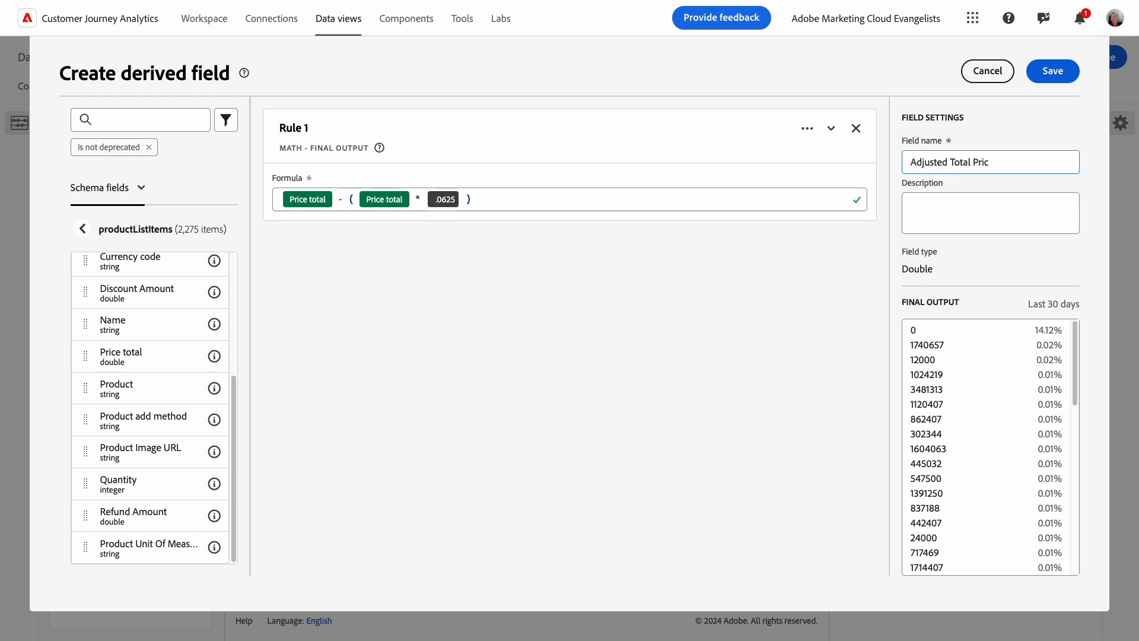
type("Adjusted Total Price")
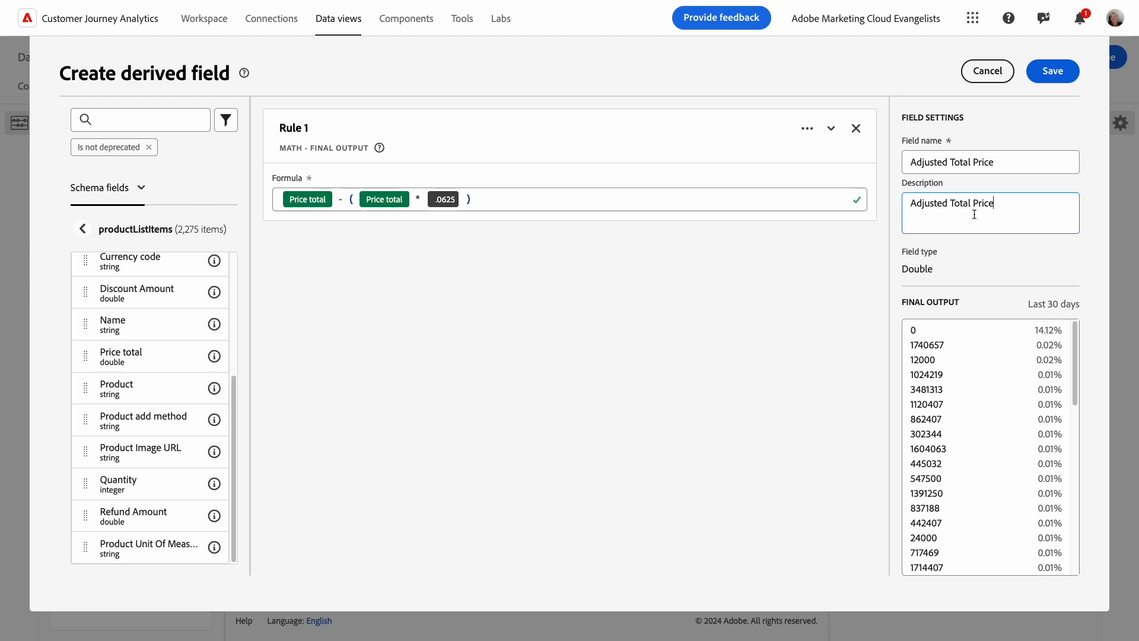
mouse_move(1051, 70)
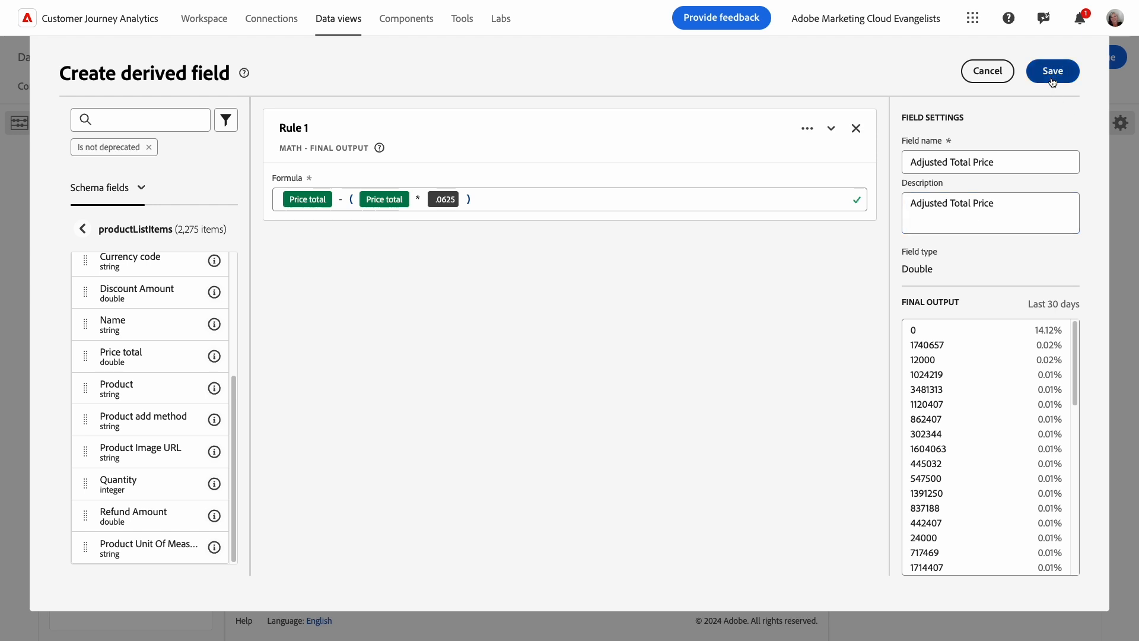
left_click(1052, 70)
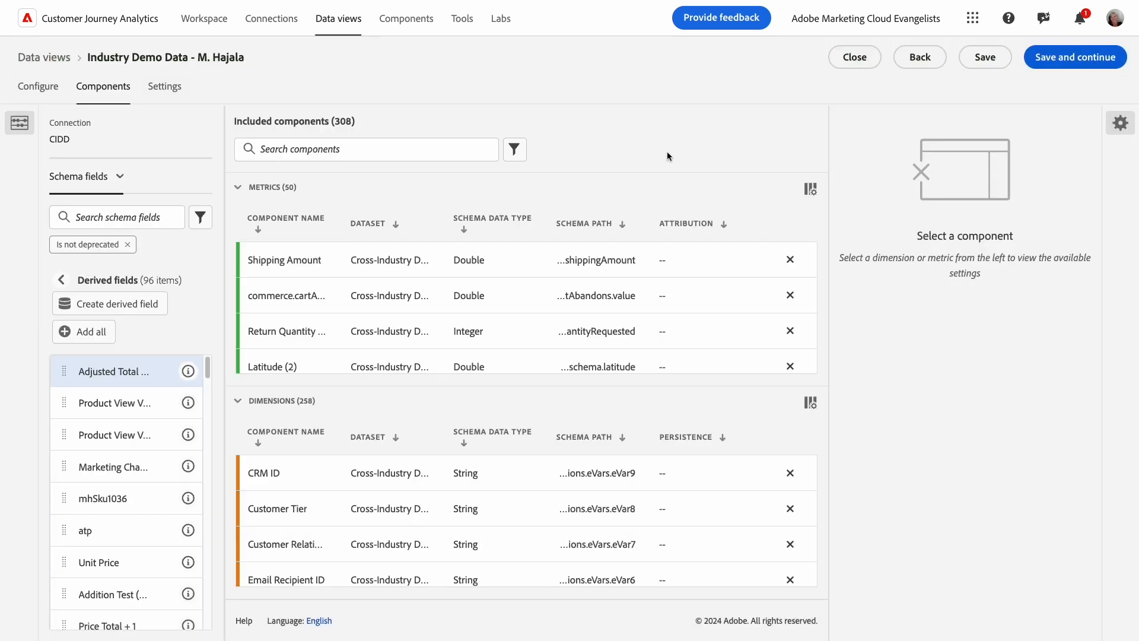
mouse_move(116, 378)
type("A")
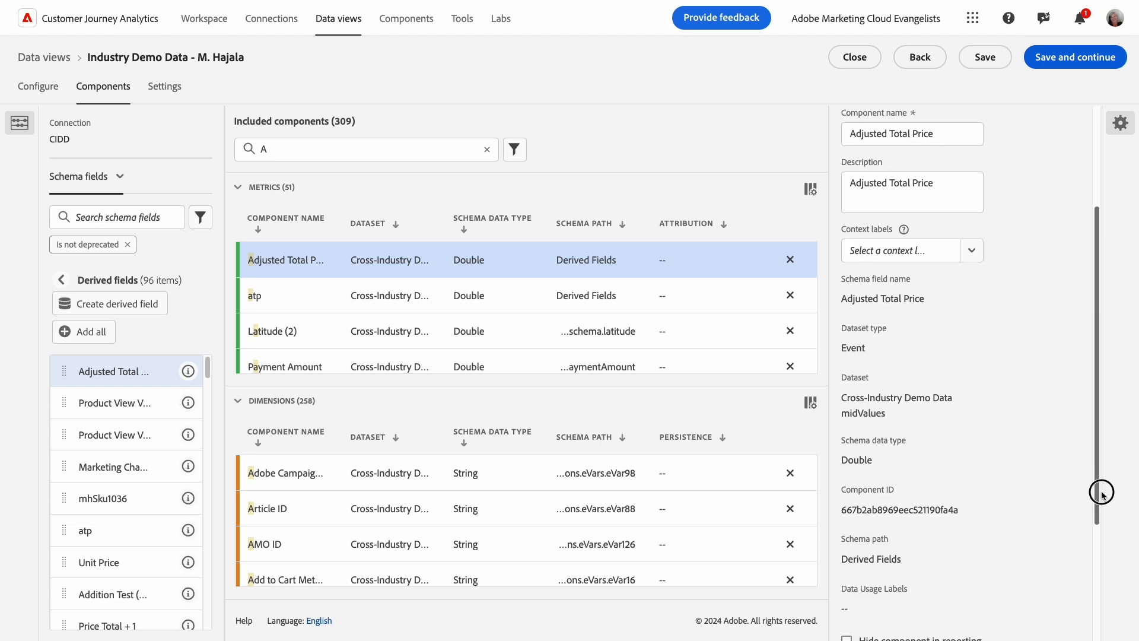
- Review Adjusted Total Price as an included metric and save the data view to continue
scroll("down", 3)
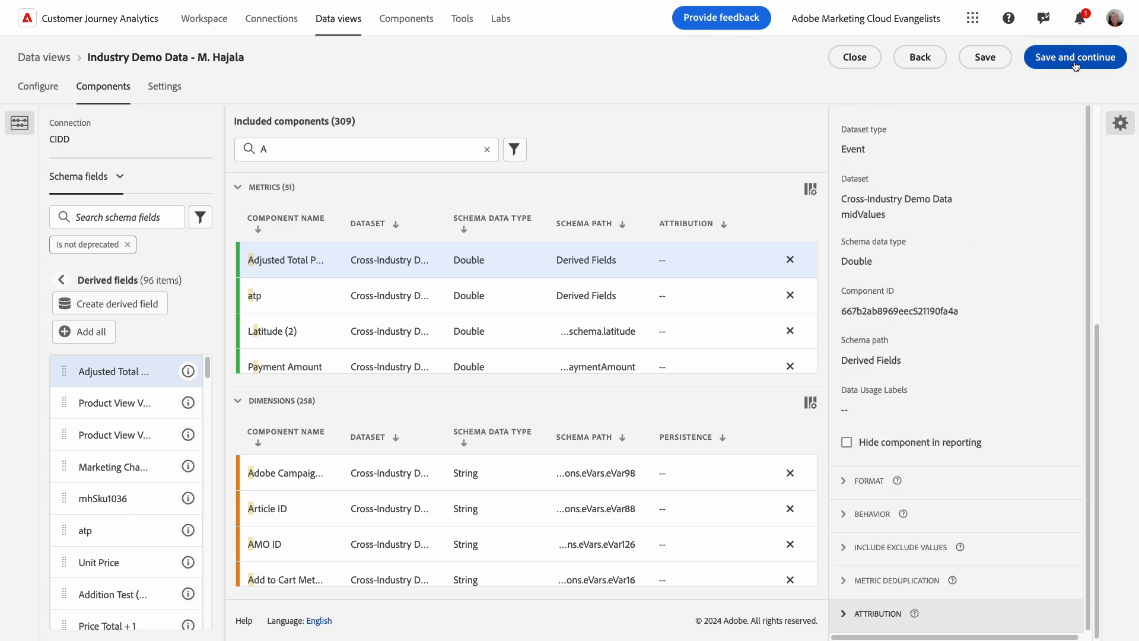
left_click(1075, 57)
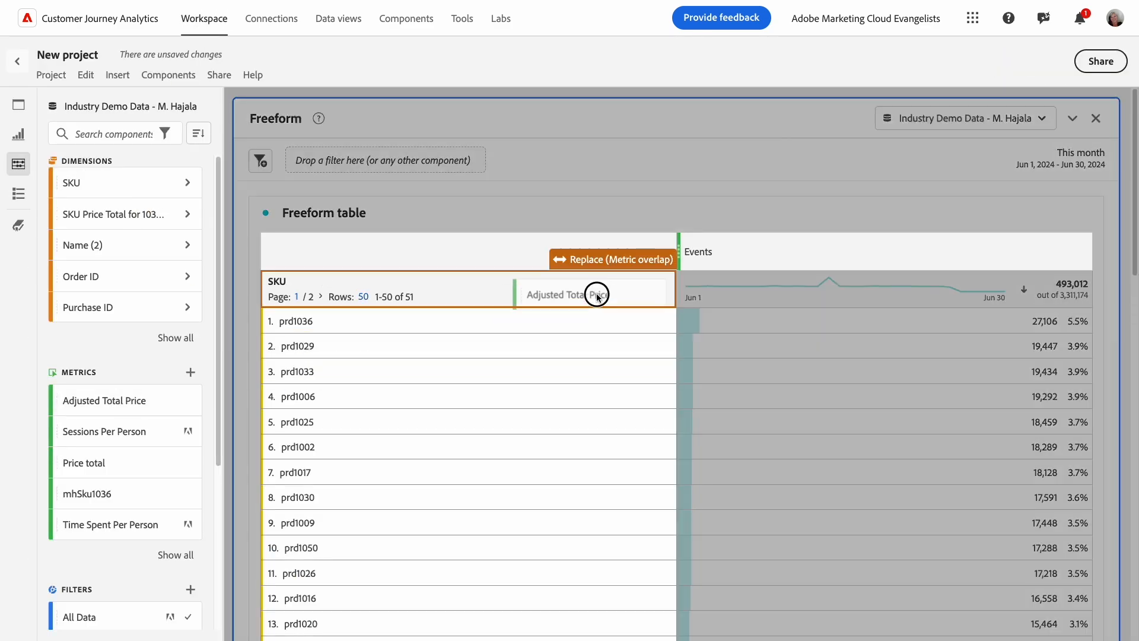
- Replace the Events column with Adjusted Total Price by SKU, then head back to Data views
left_click(595, 294)
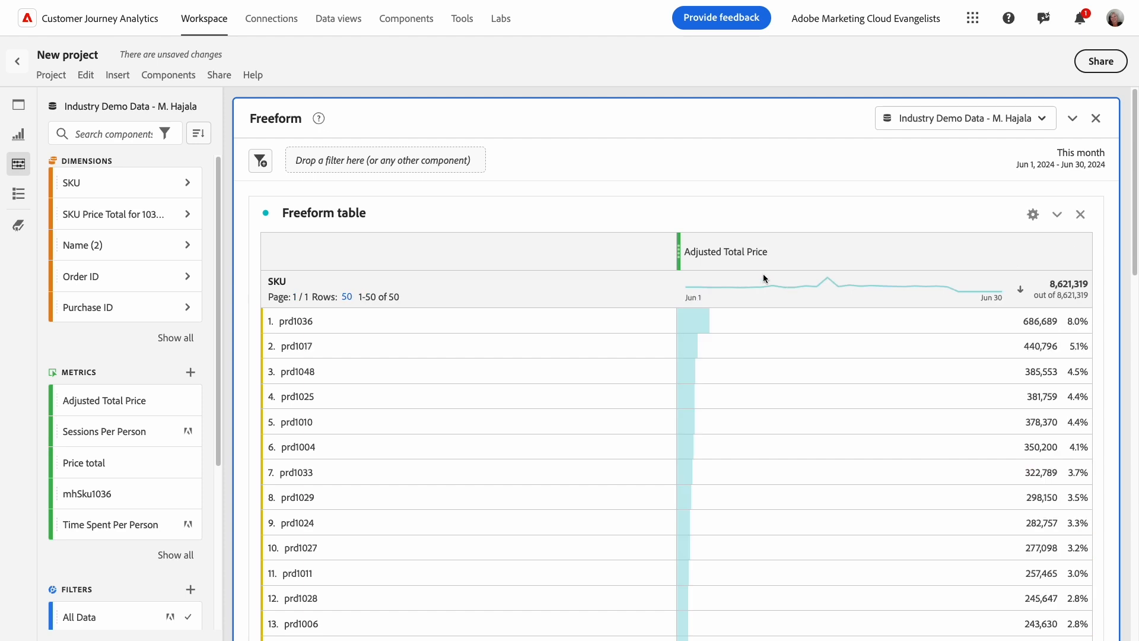
mouse_move(732, 262)
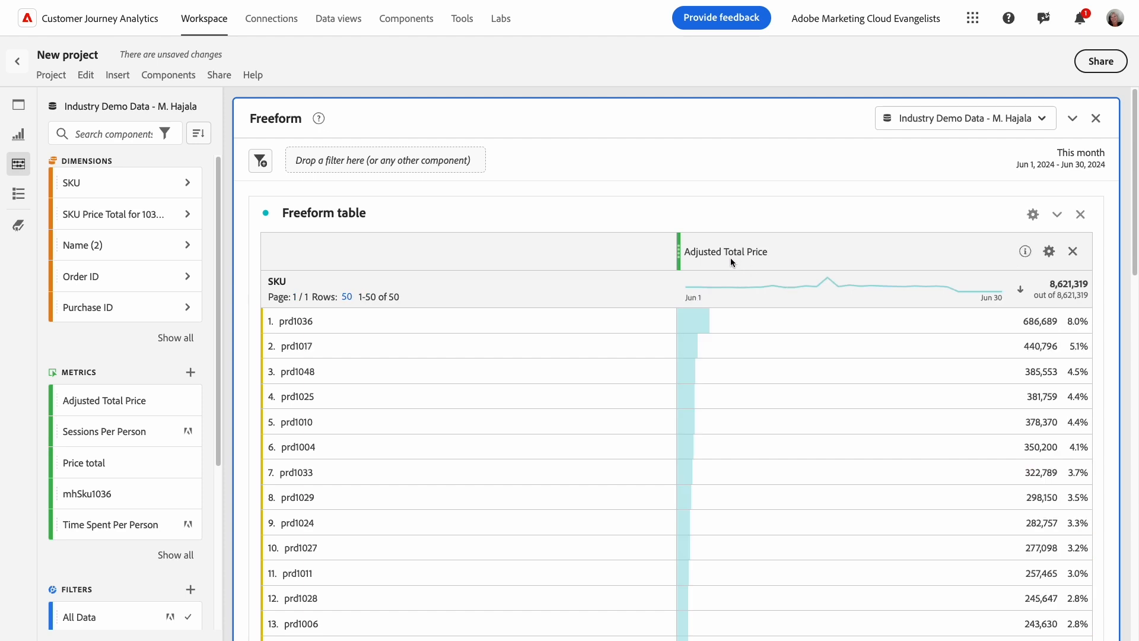
left_click(338, 18)
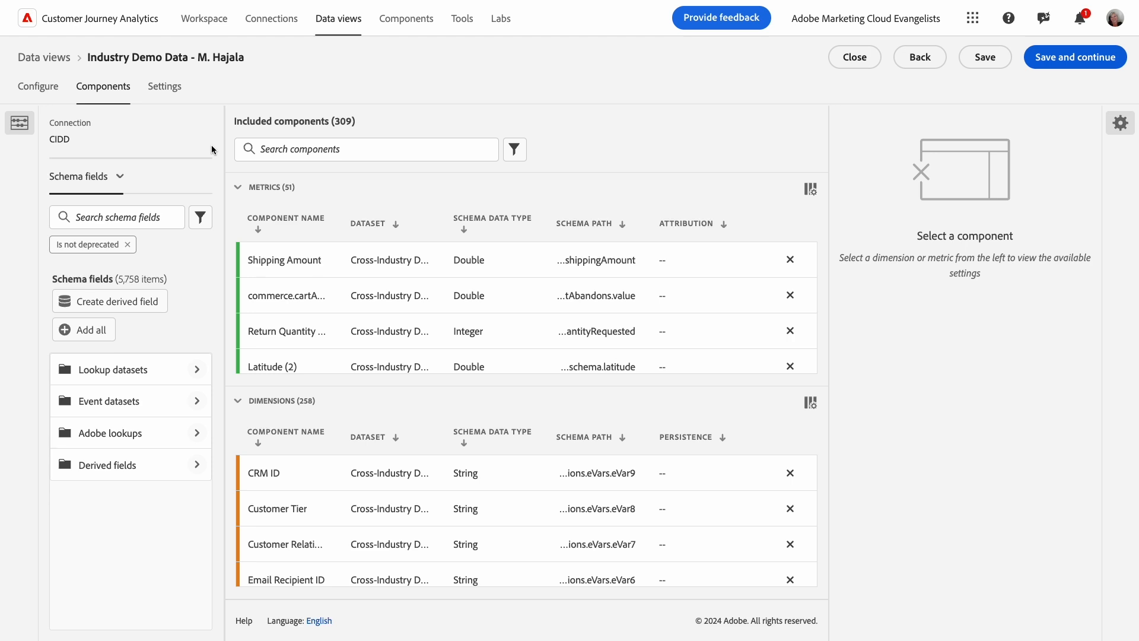
mouse_move(109, 300)
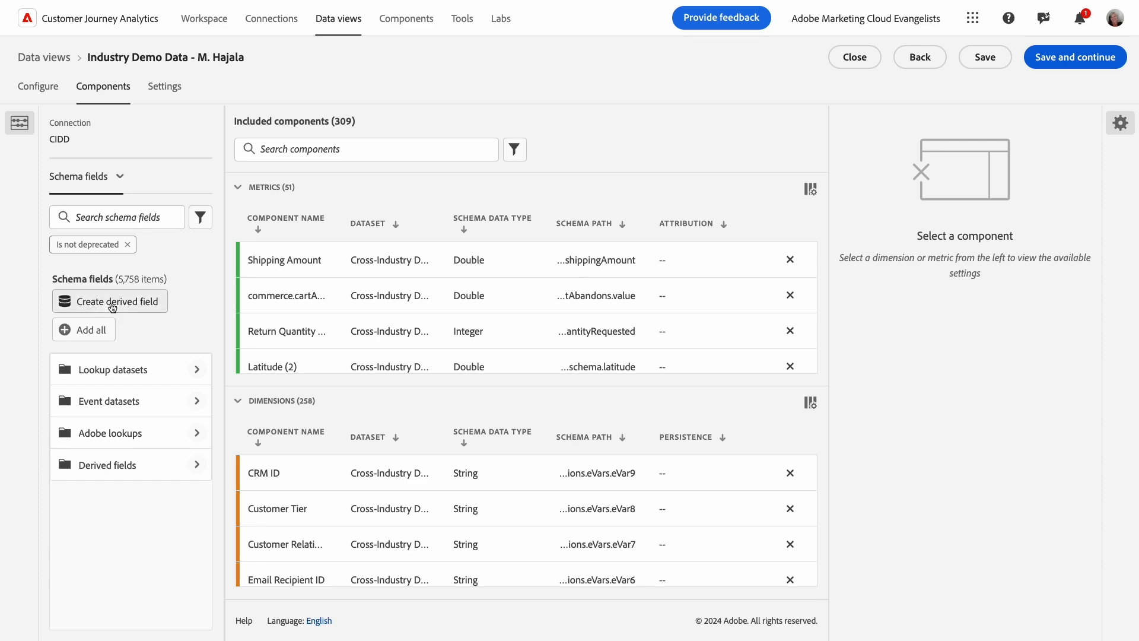
- Create a derived field with Case When SKU equals prd1036 → custom 0.1, otherwise No value
left_click(110, 300)
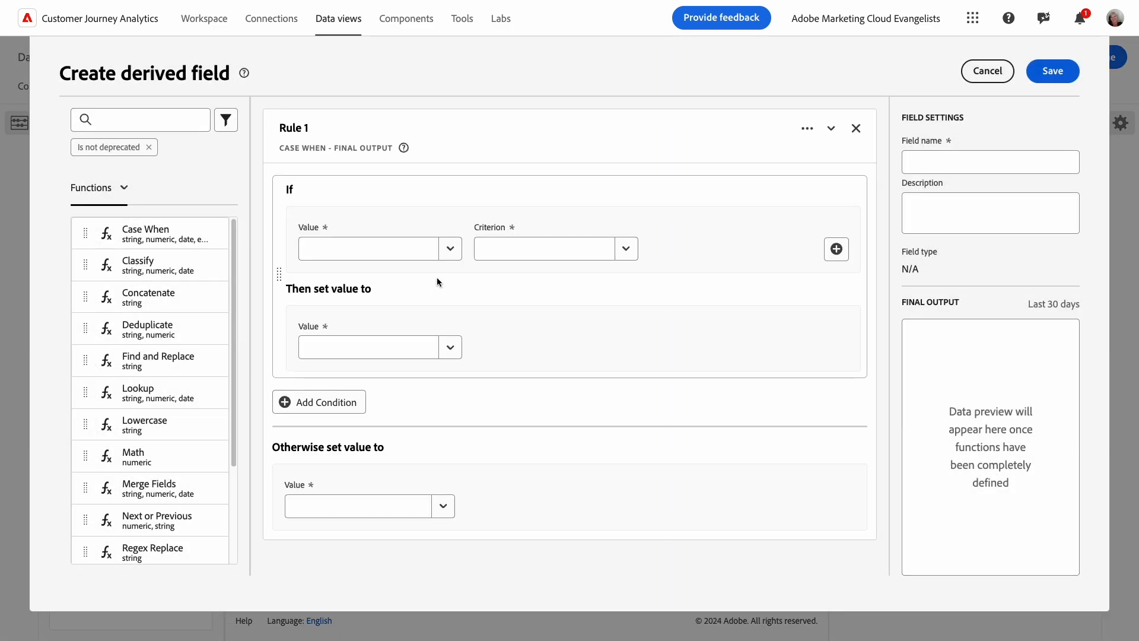
type("SKU")
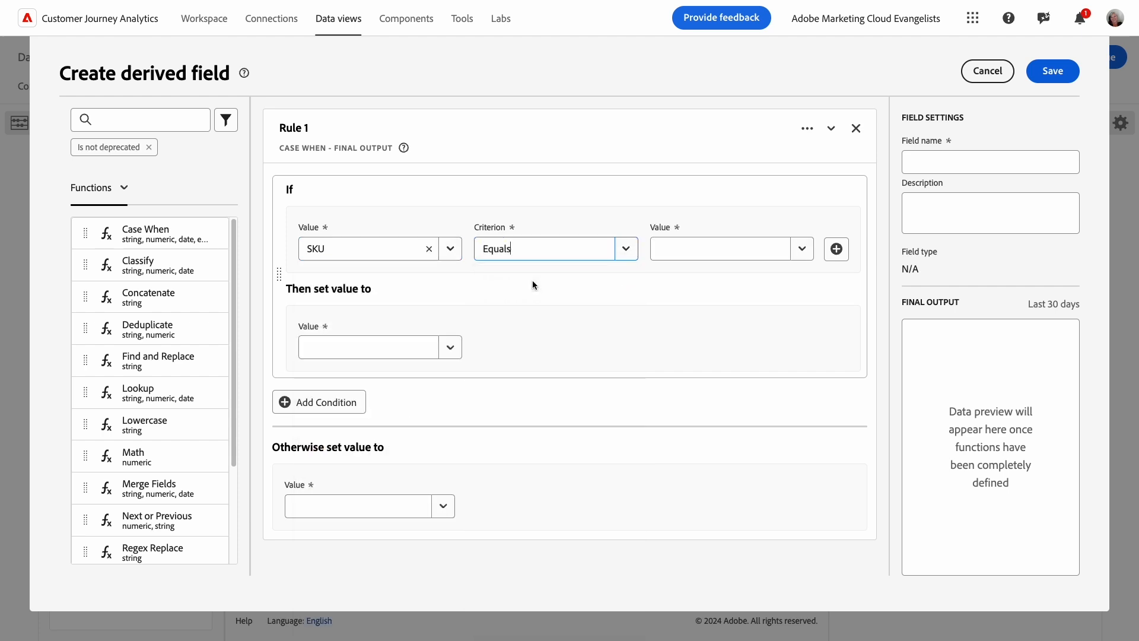
type("prd1036")
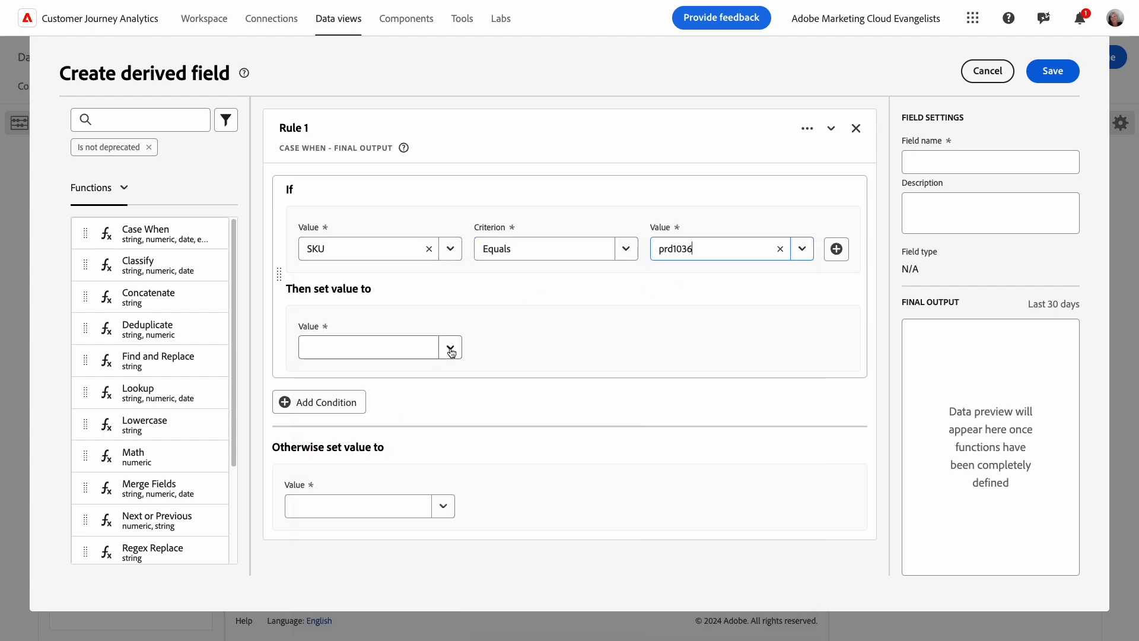
left_click(449, 347)
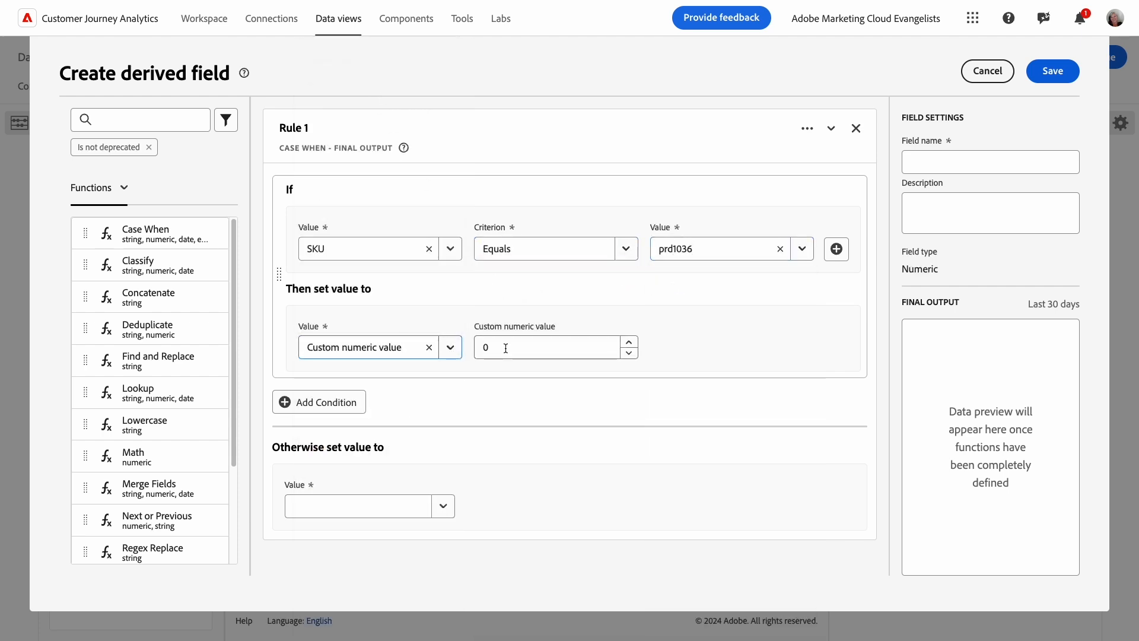
type("0.1")
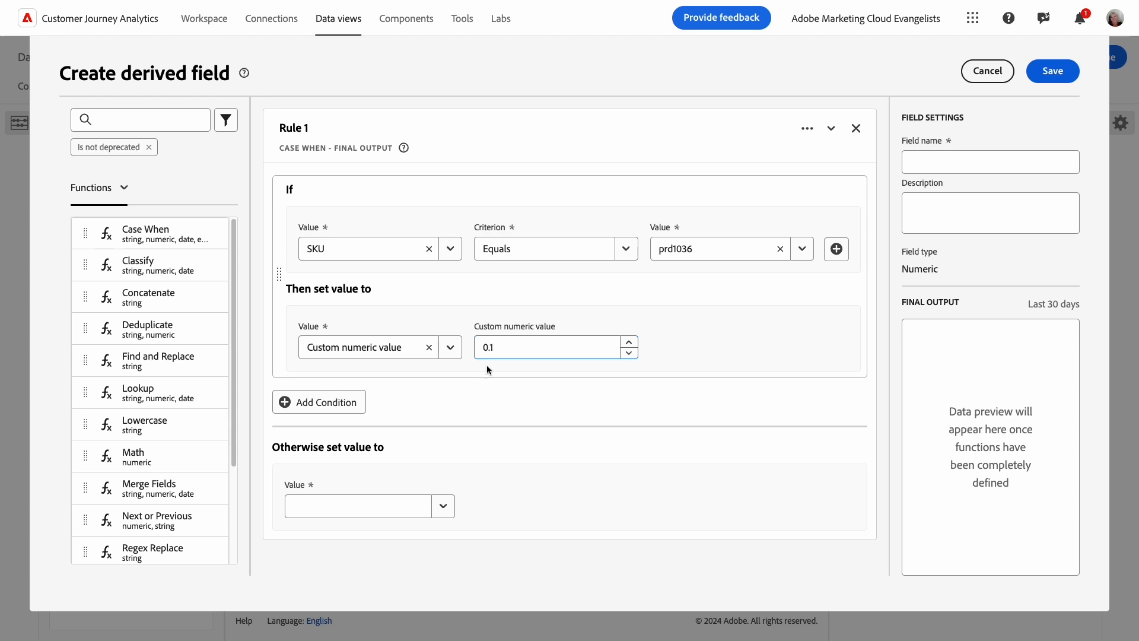
mouse_move(351, 478)
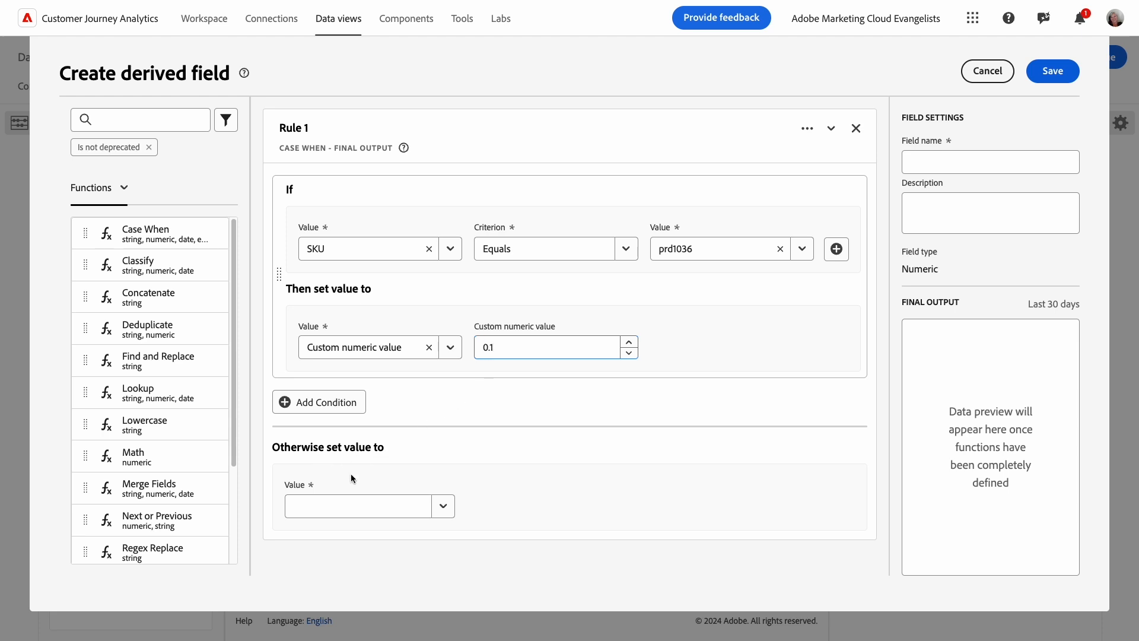
type("No value")
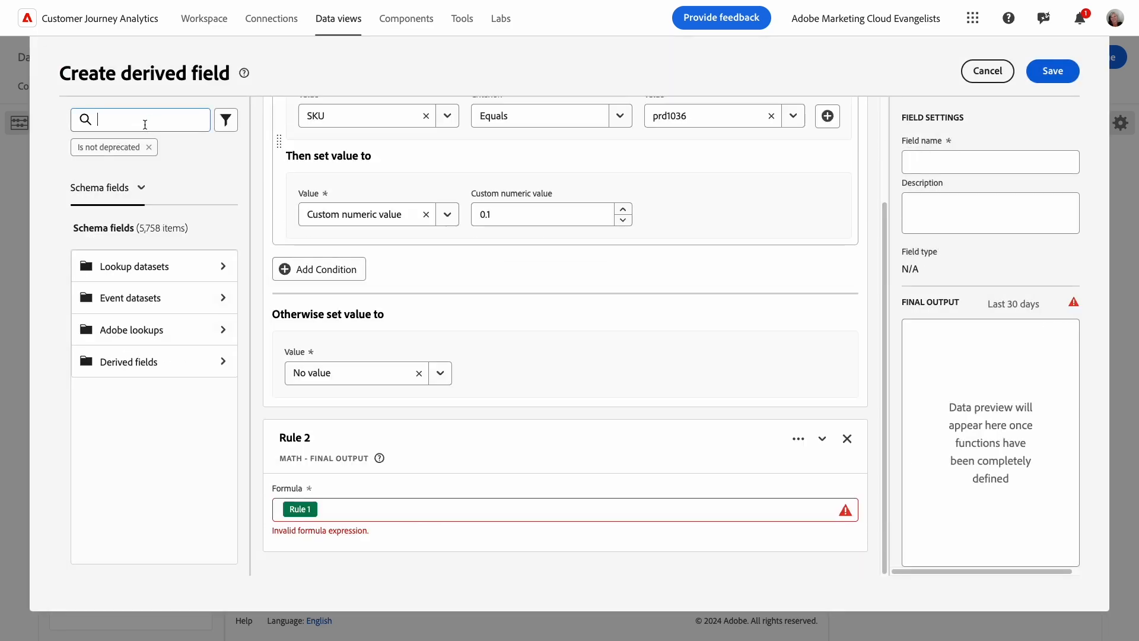
- Complete the Math rule Quantity + (Rule 1 * Quantity) and save the field as 'Qty prod1036'
type("Quantity")
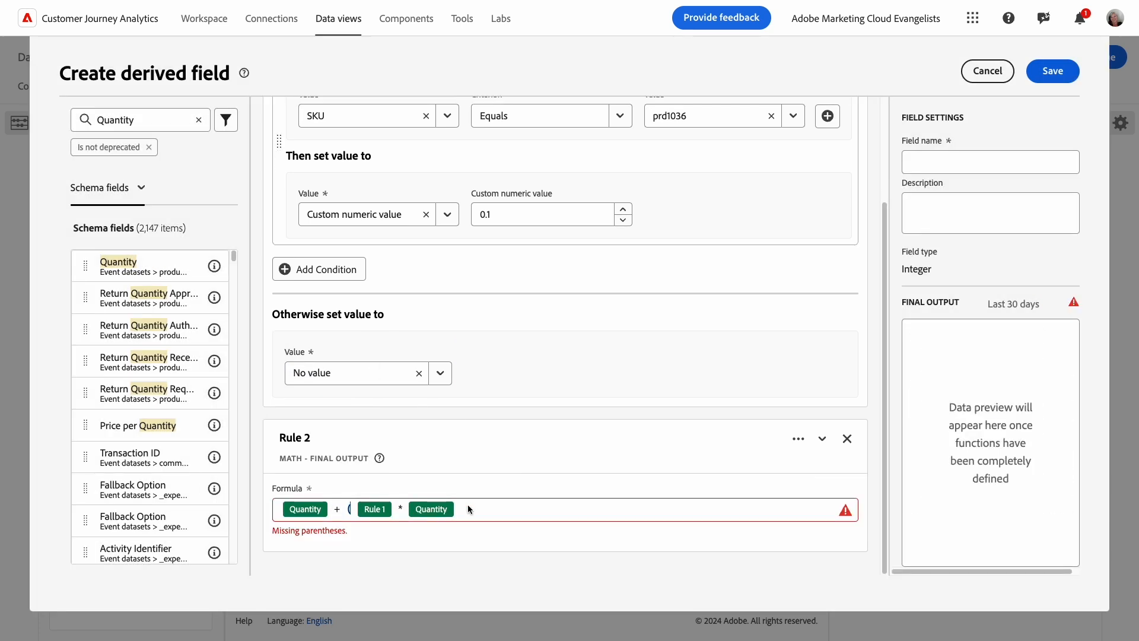
type(")")
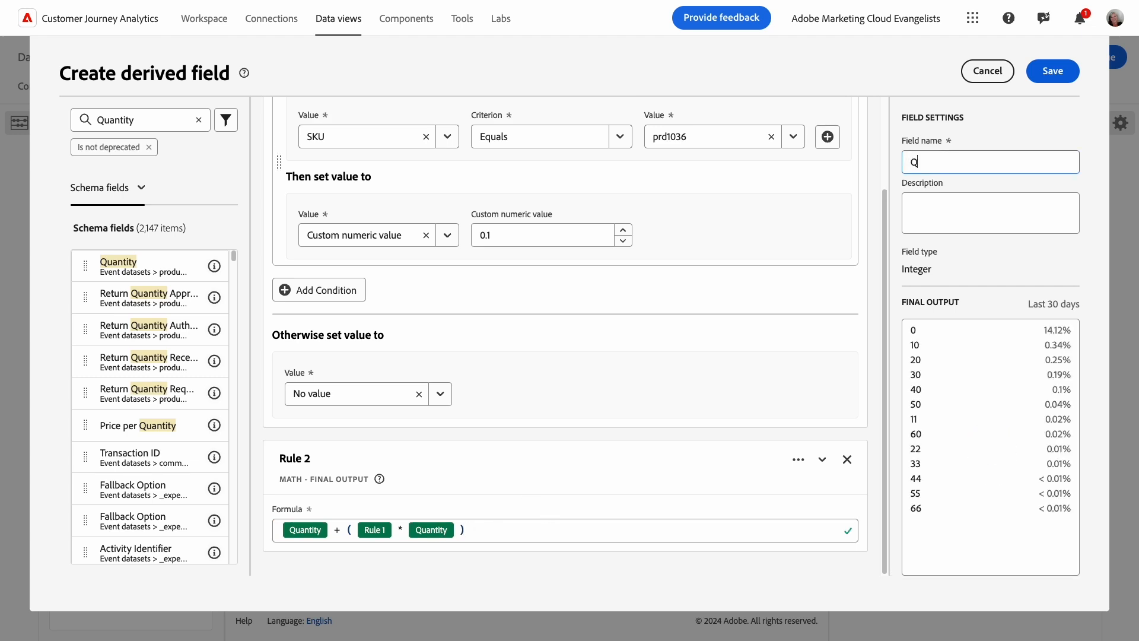
type("Qty prod1036")
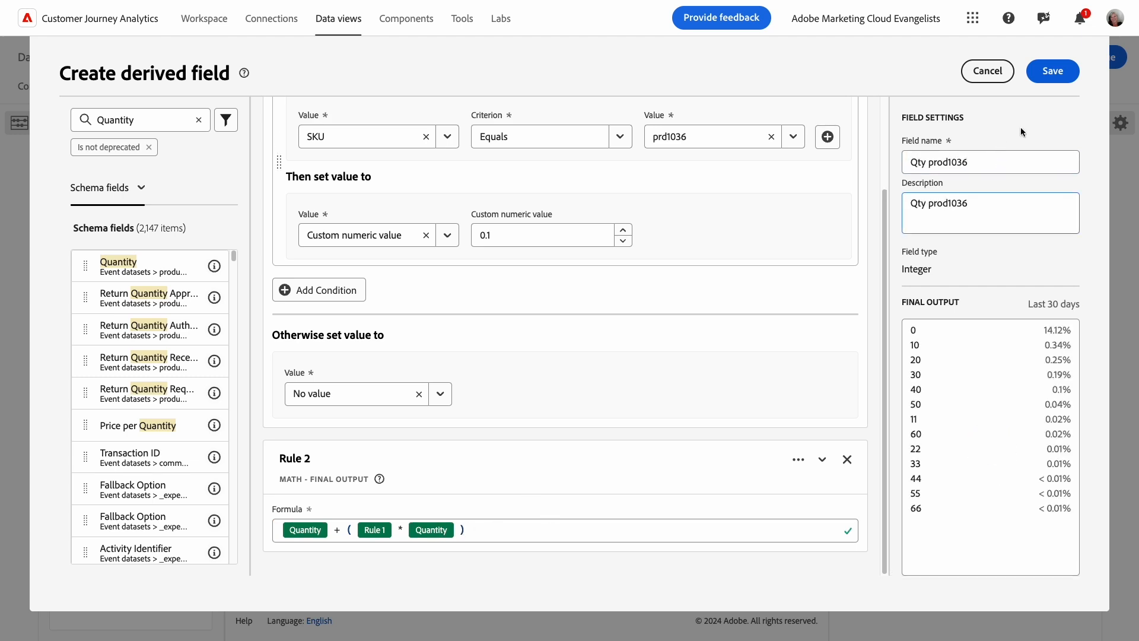
left_click(1051, 70)
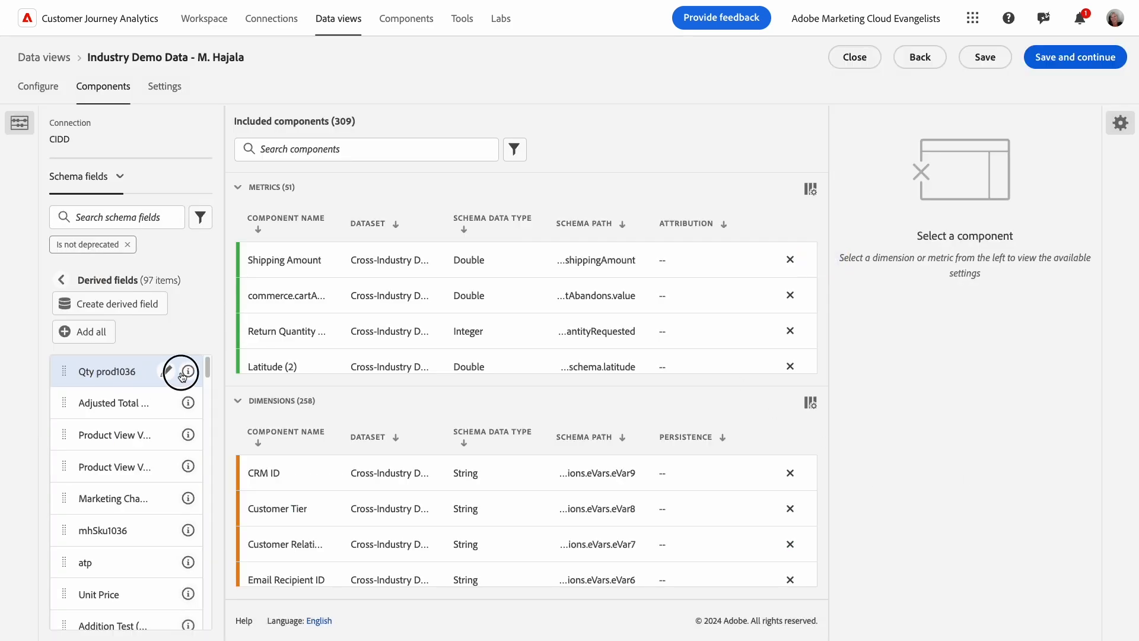